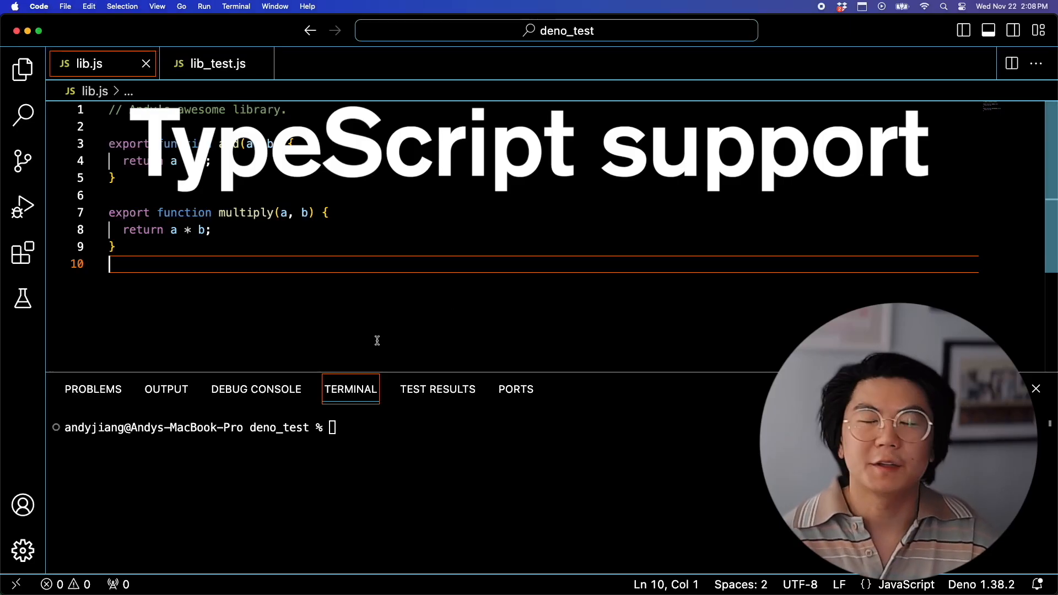
pyautogui.moveTo(283, 341)
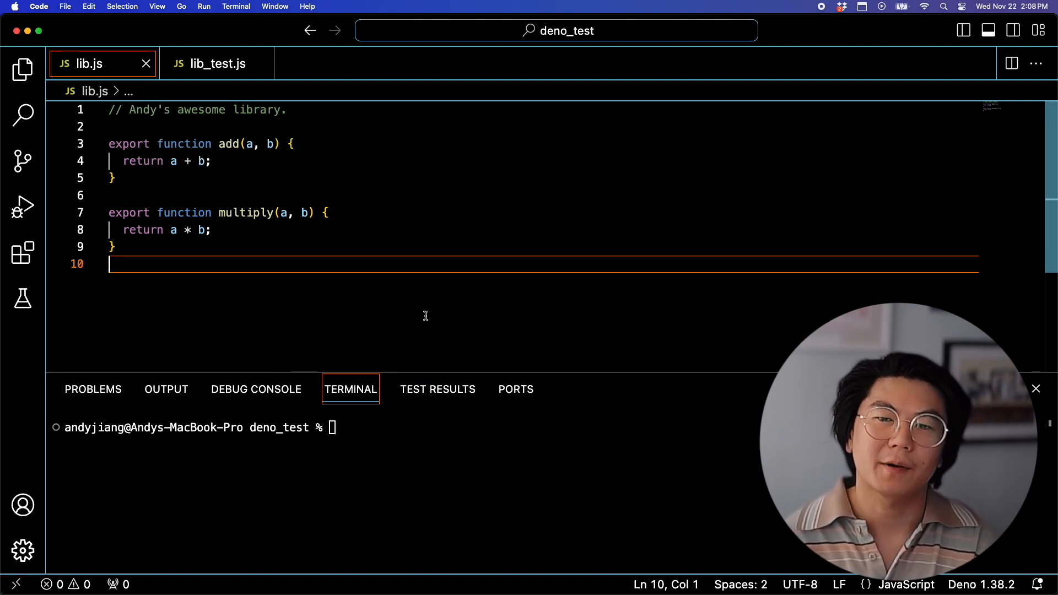
pyautogui.moveTo(218, 64)
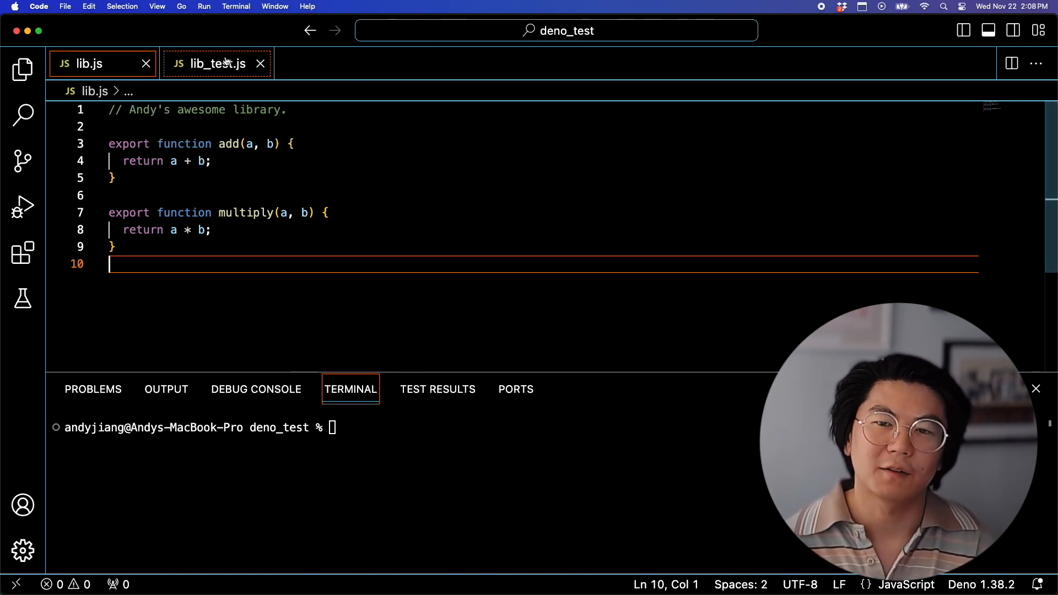
# Step: Run deno test on the JavaScript tests, then return to the library file to start converting to TypeScript
pyautogui.click(209, 62)
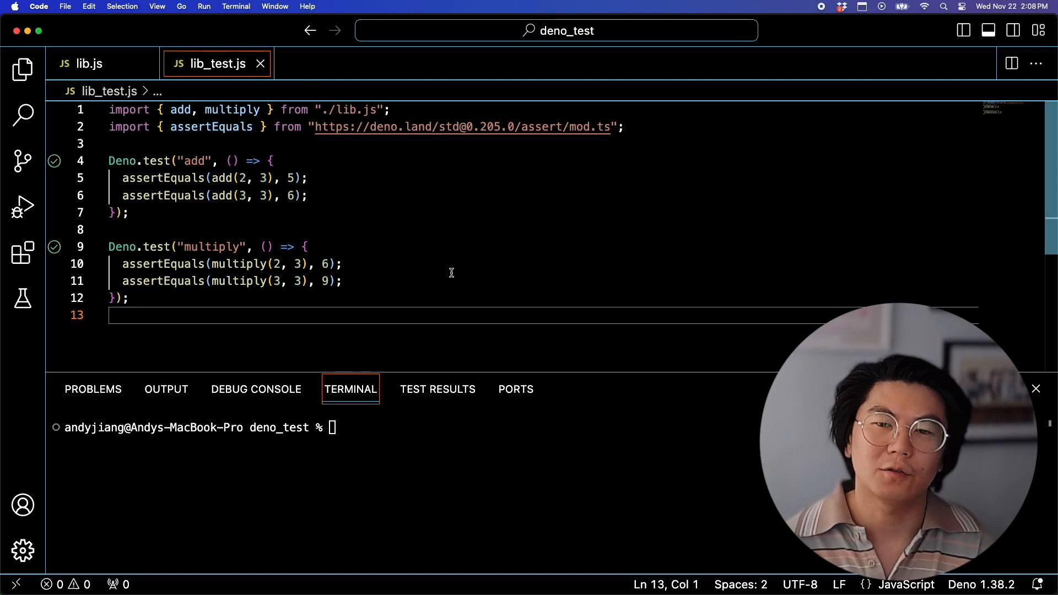
pyautogui.write('deno test')
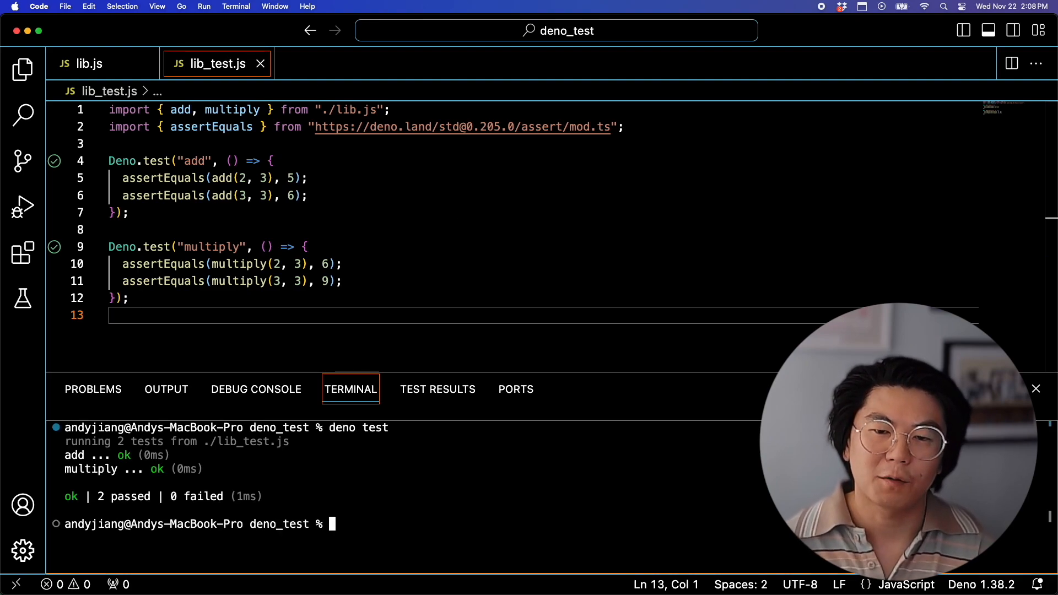
pyautogui.click(437, 389)
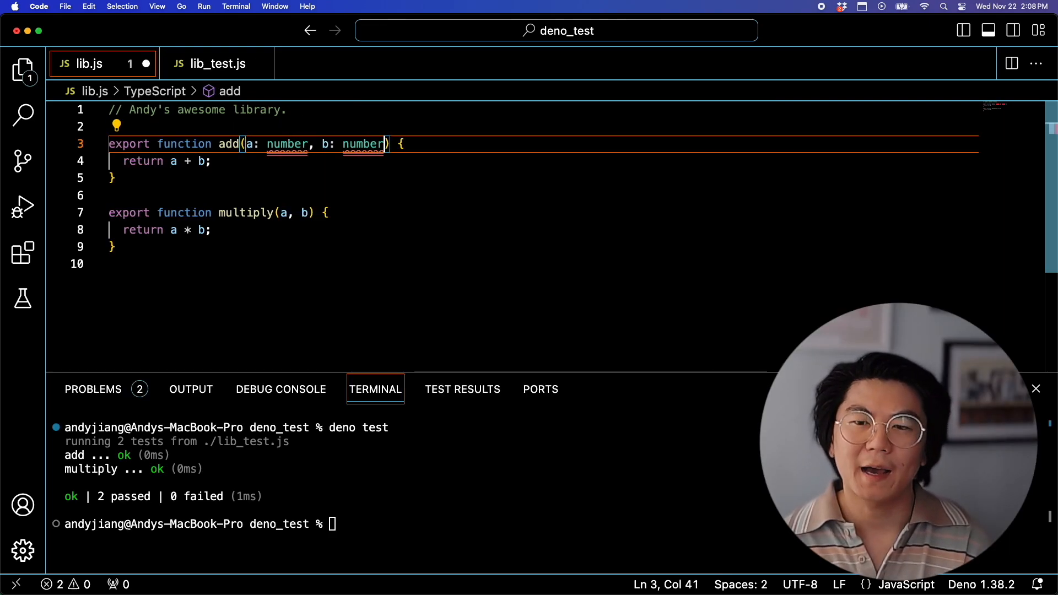
pyautogui.click(23, 69)
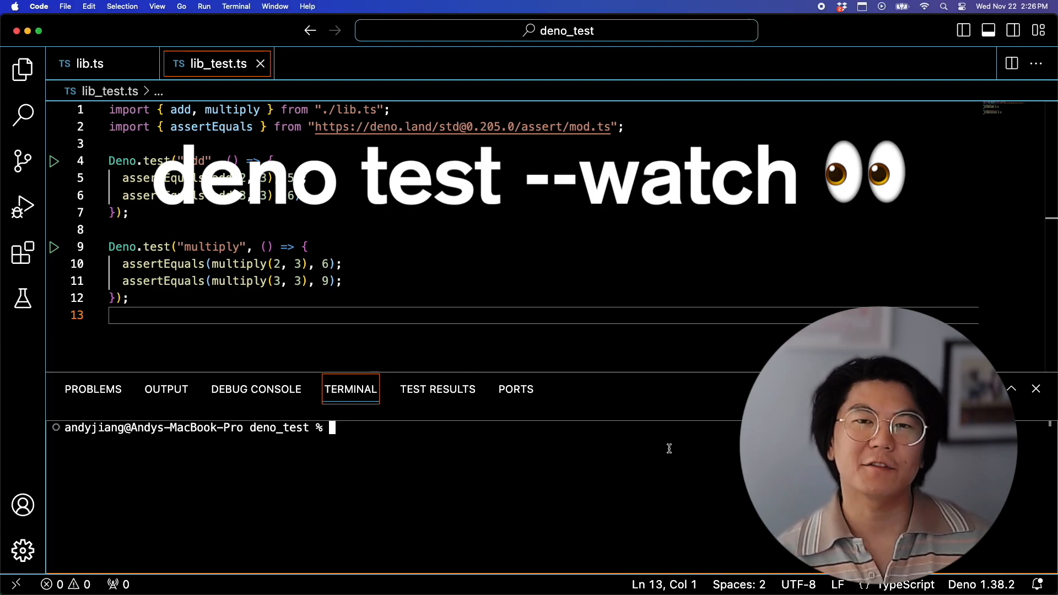
# Step: Annotate multiply's a and b parameters as number in lib.ts
pyautogui.write('deno')
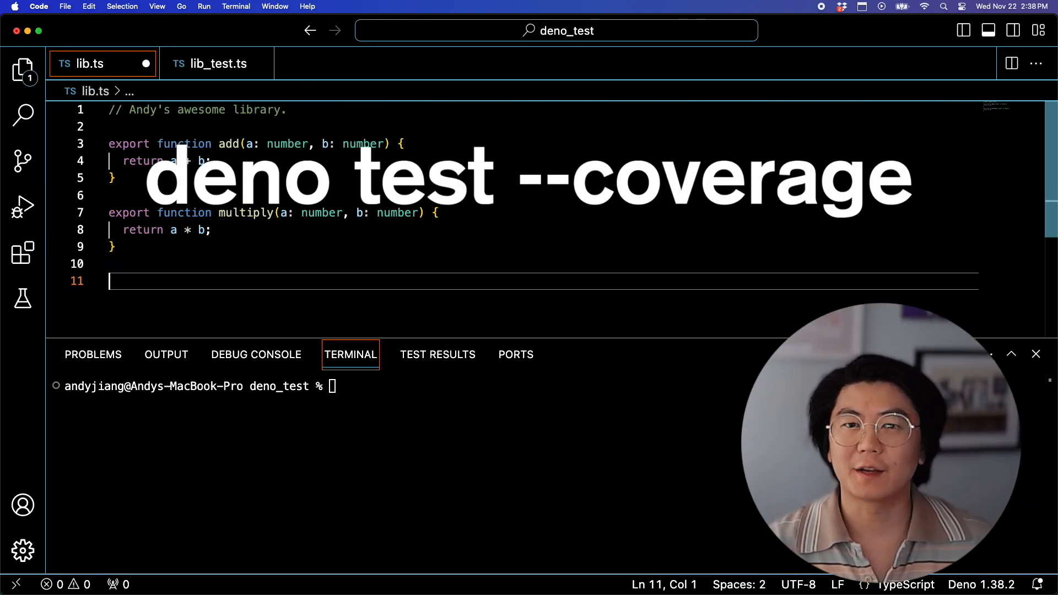
# Step: Add export function powerOf and run deno test --coverage=cov followed by deno coverage ./cov/
pyautogui.write('export function powerOf(a: number, b: number) {')
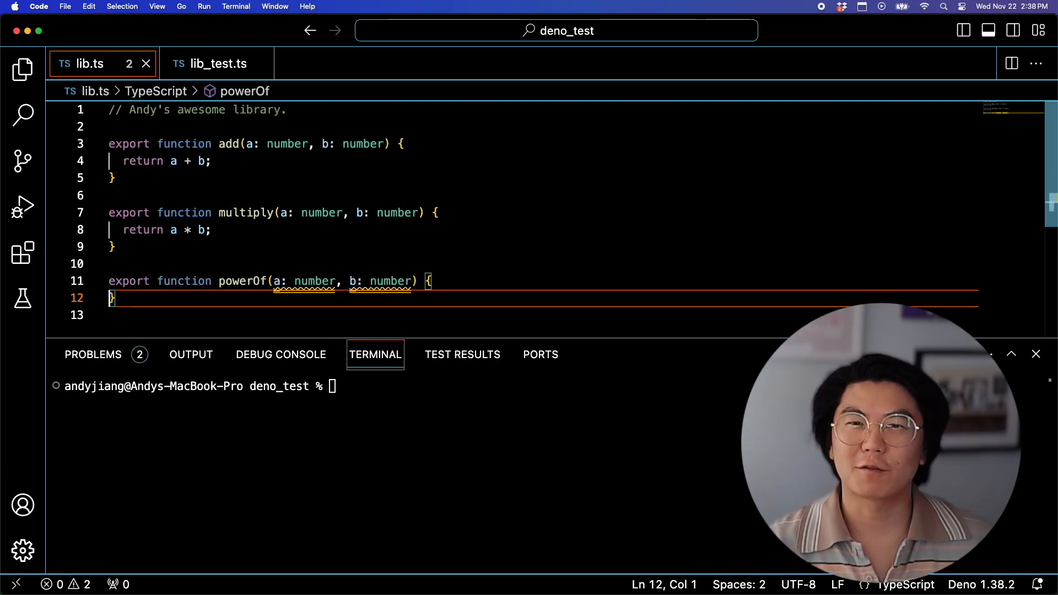
pyautogui.write('deno te')
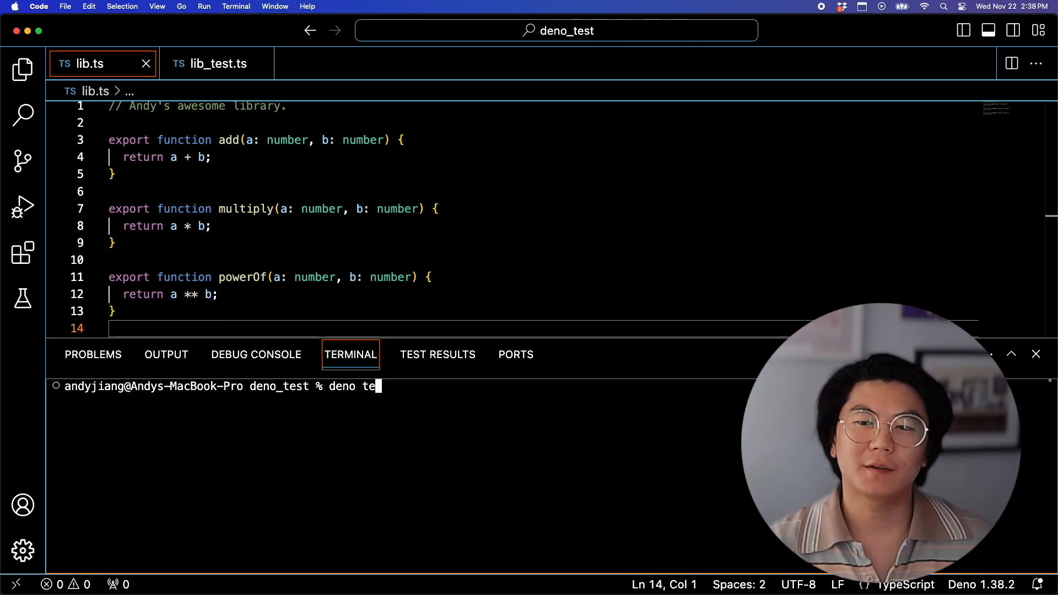
pyautogui.write('st --coverage=co')
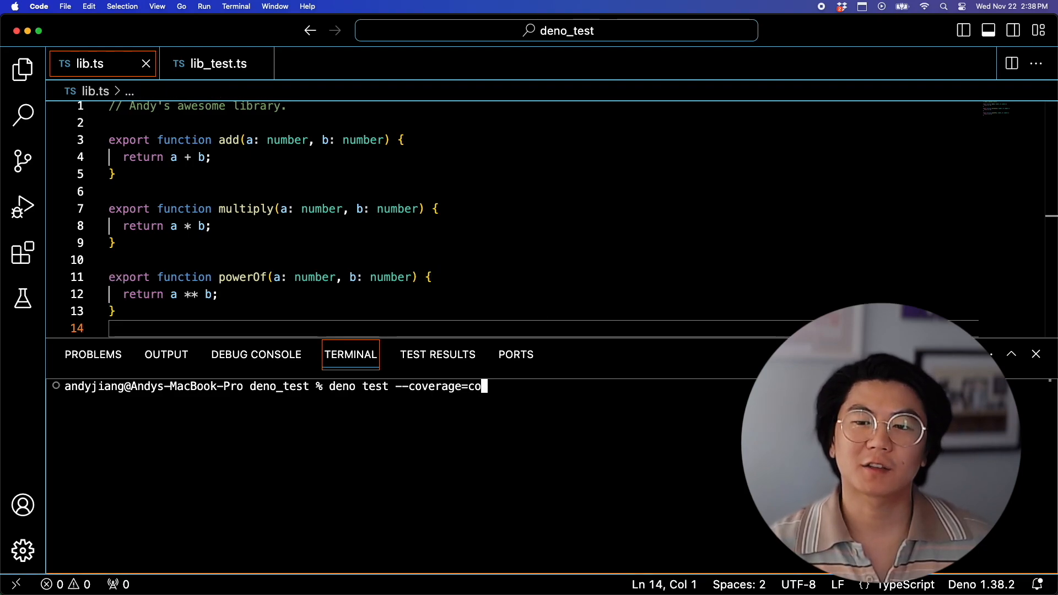
pyautogui.press('Return')
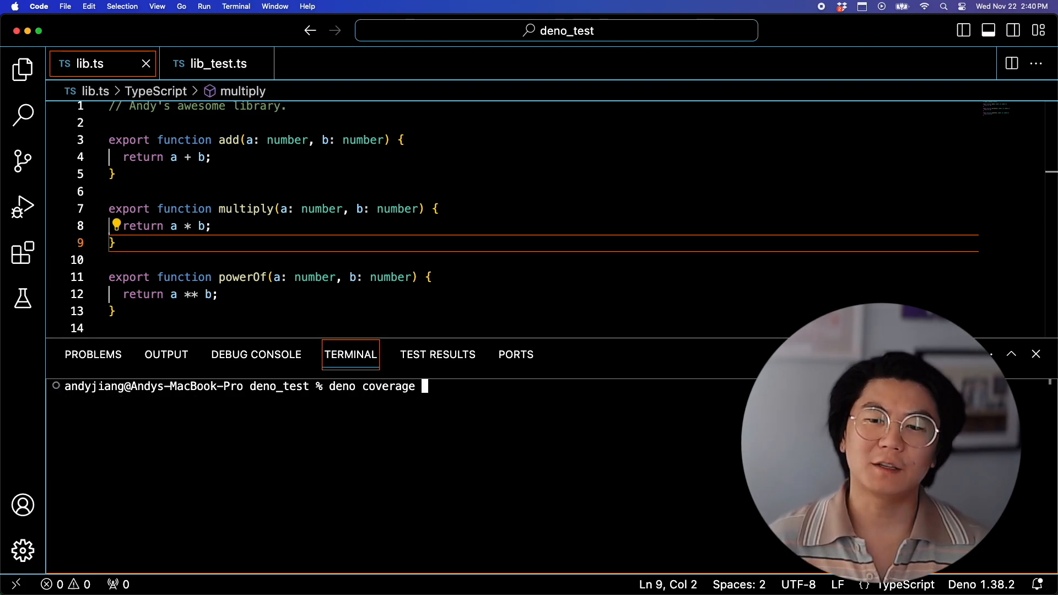
pyautogui.write(' ./cov/')
pyautogui.press('Return')
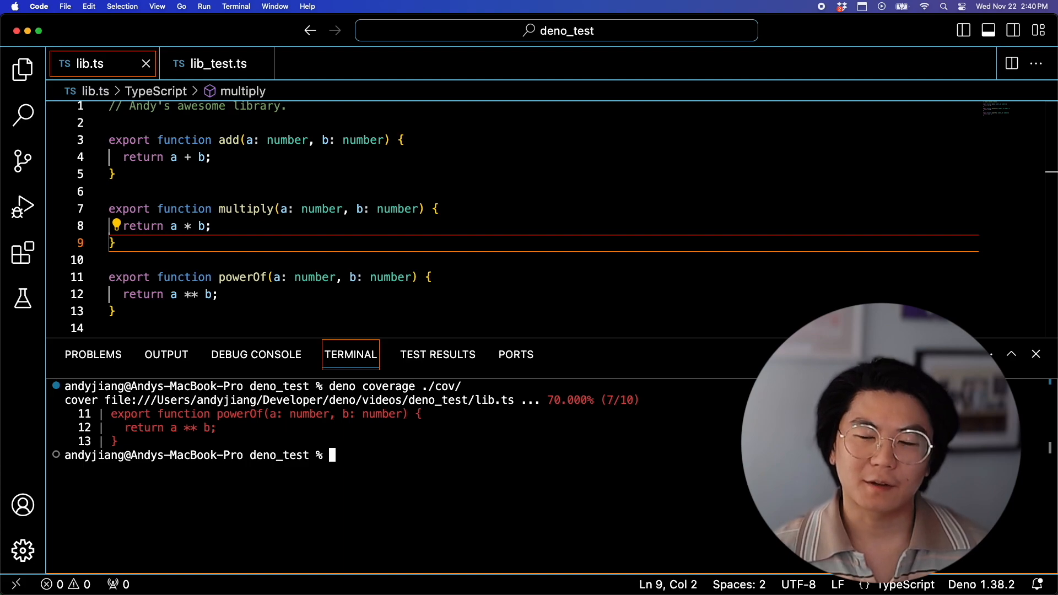
pyautogui.moveTo(540, 456)
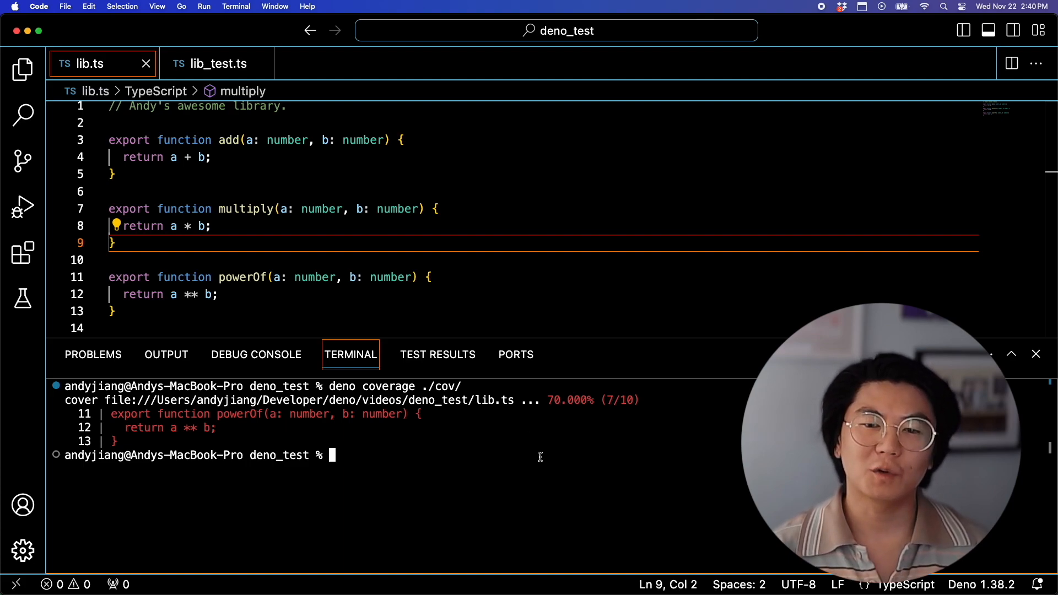
pyautogui.click(216, 295)
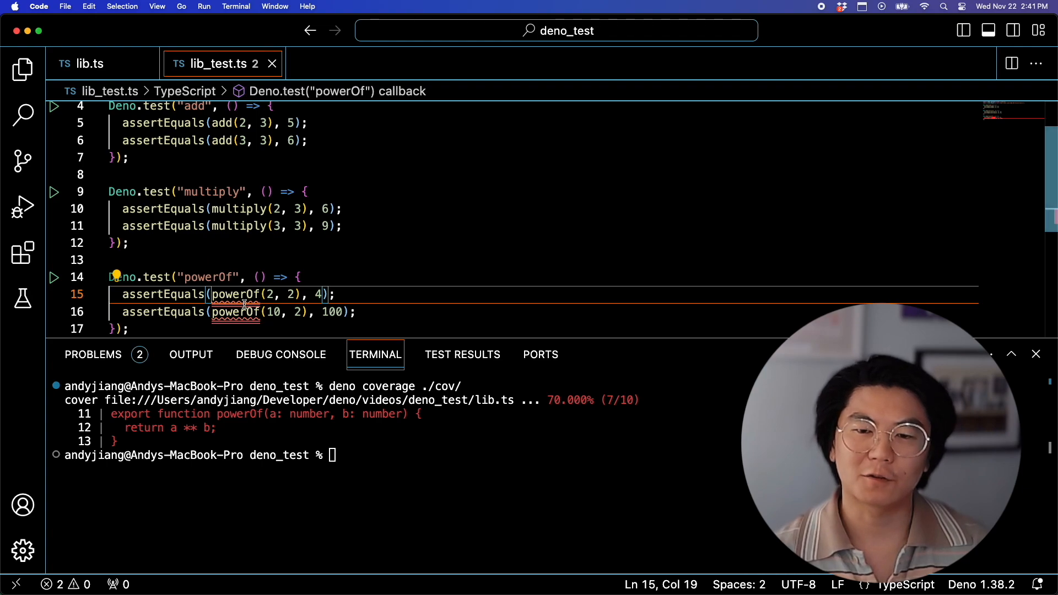
pyautogui.moveTo(234, 295)
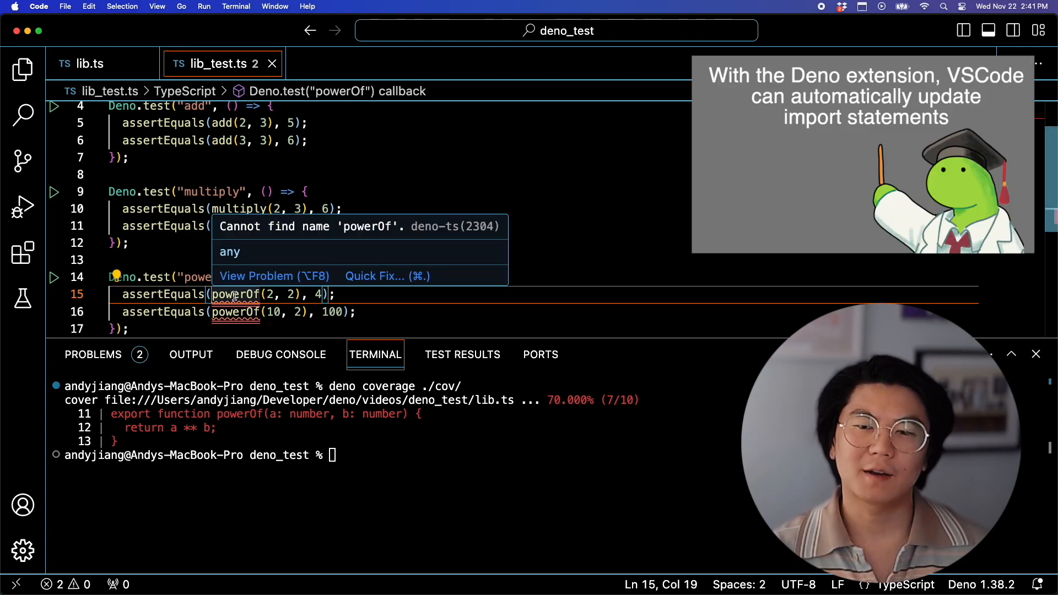
pyautogui.moveTo(387, 280)
pyautogui.write('r')
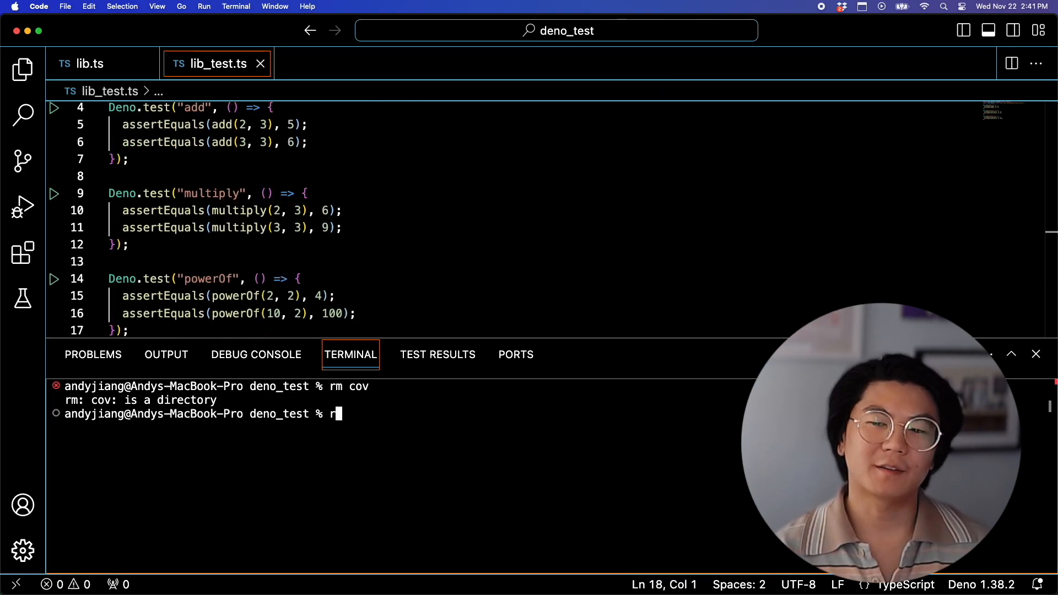
# Step: Delete the old coverage folder, rerun deno test --coverage and regenerate the report with deno coverage
pyautogui.press('Return')
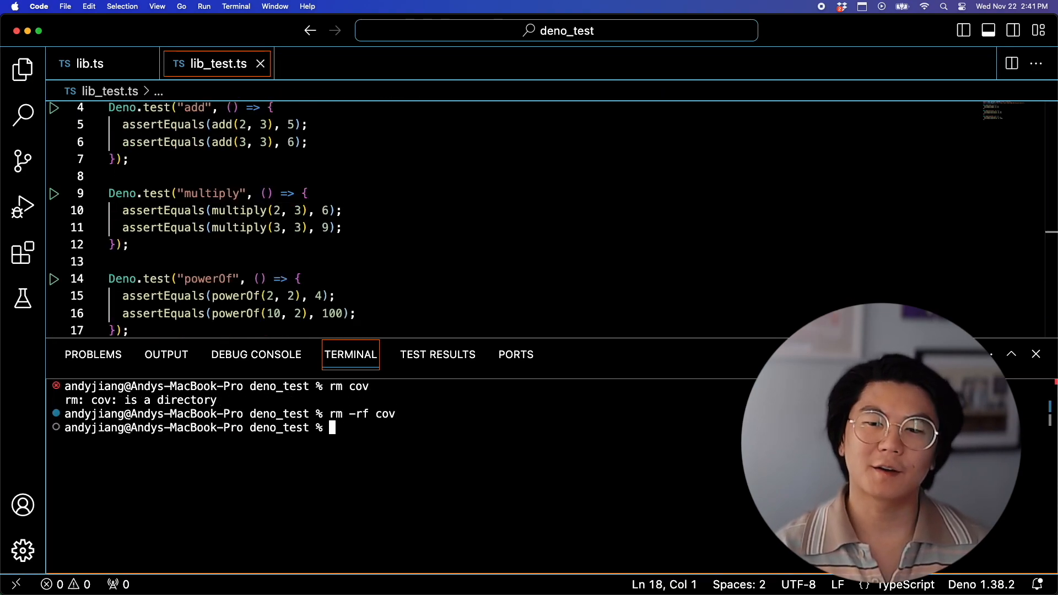
pyautogui.write('deno tes')
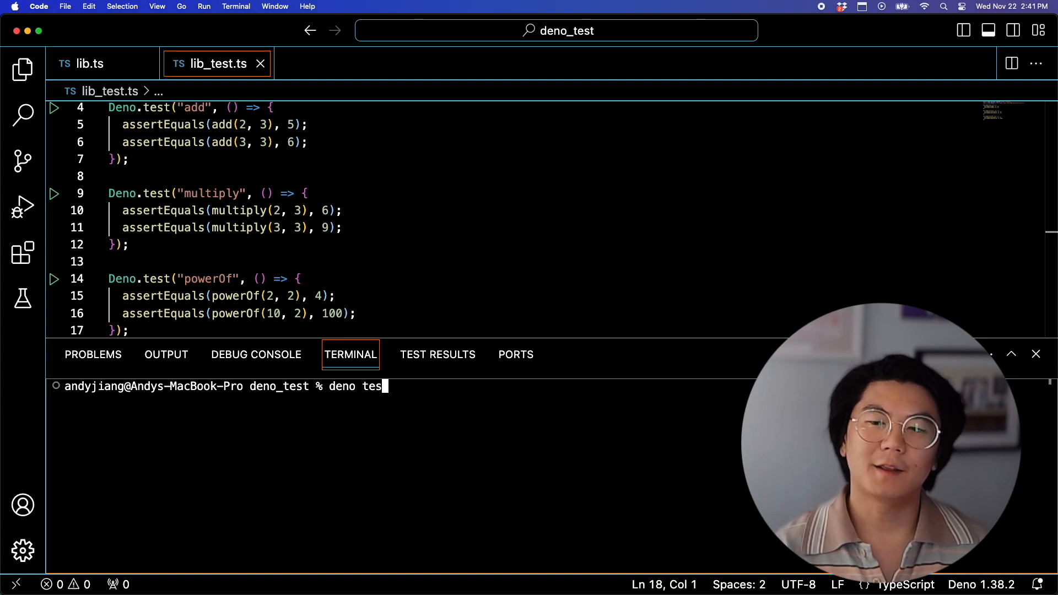
pyautogui.write('t --coverage=cov/')
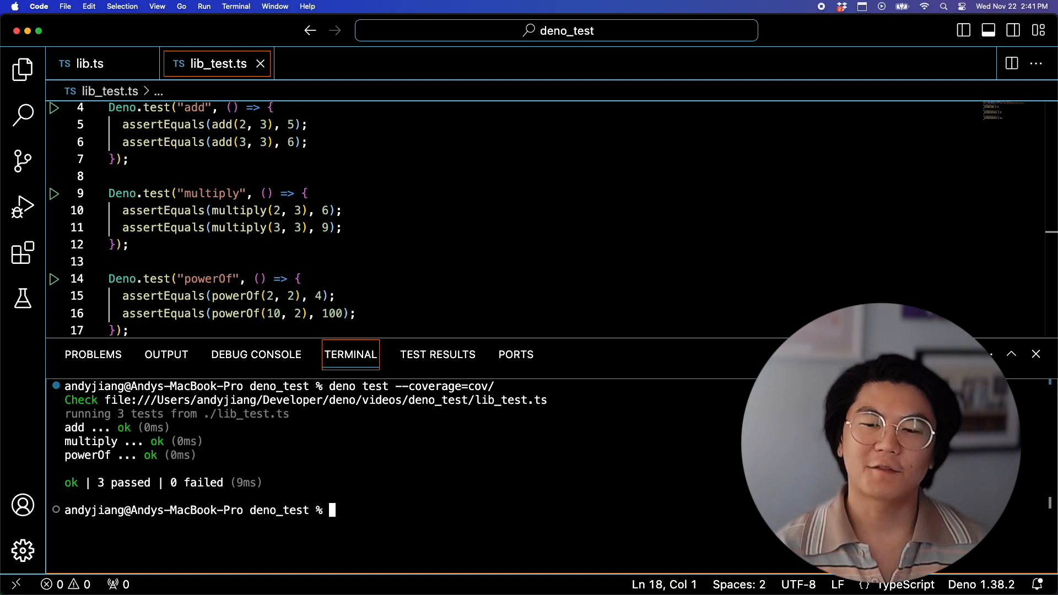
pyautogui.write('deno coverage')
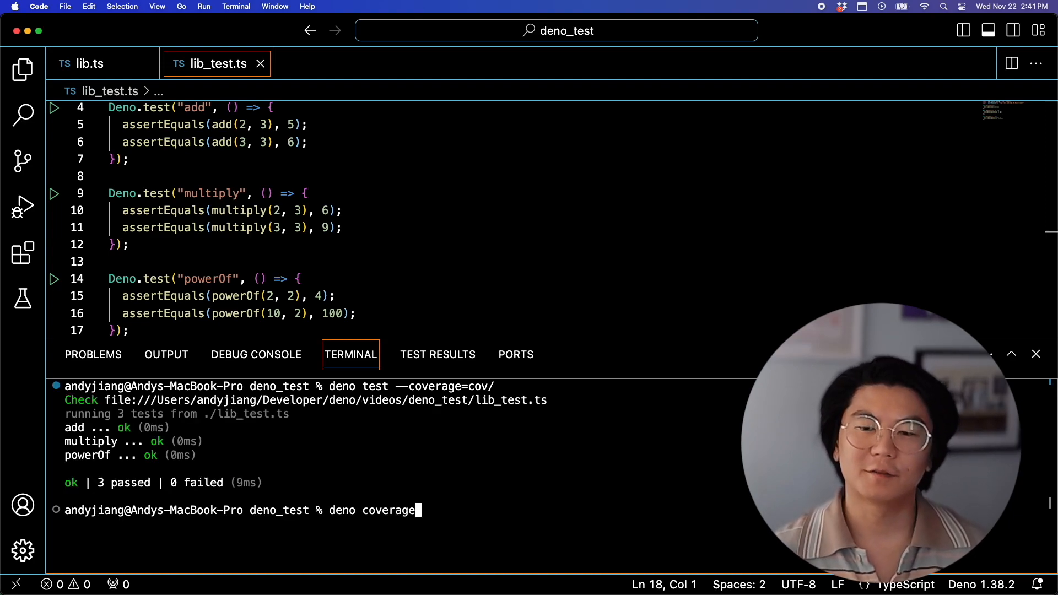
pyautogui.press('Return')
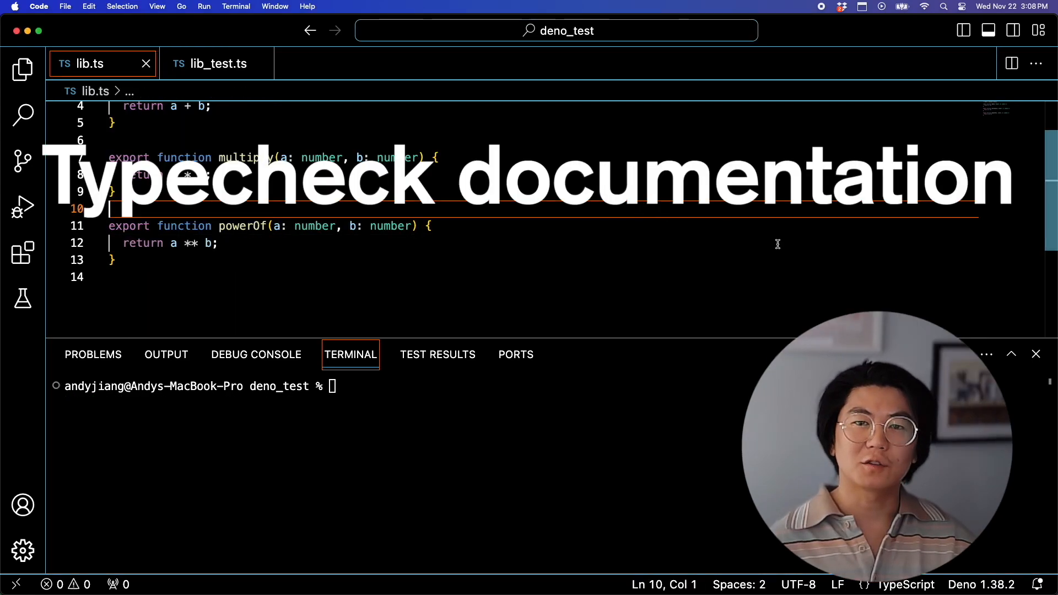
pyautogui.moveTo(807, 256)
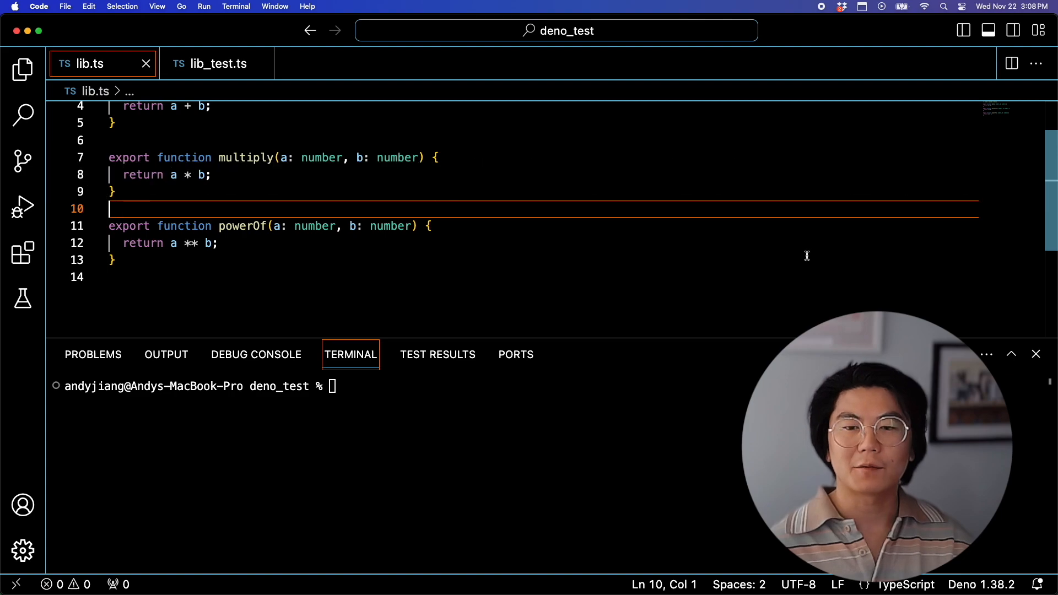
# Step: Write a /** JSDoc block above powerOf with a ts example asserting powerOf(2, 2) === 4
pyautogui.write('/**')
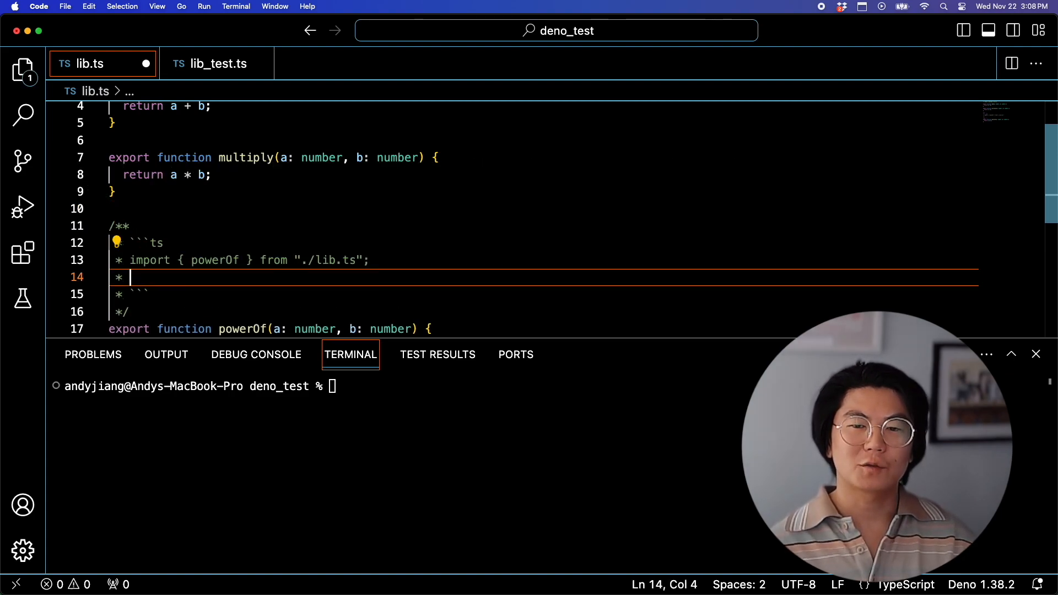
pyautogui.write('powerOf(2, 2) === 4;')
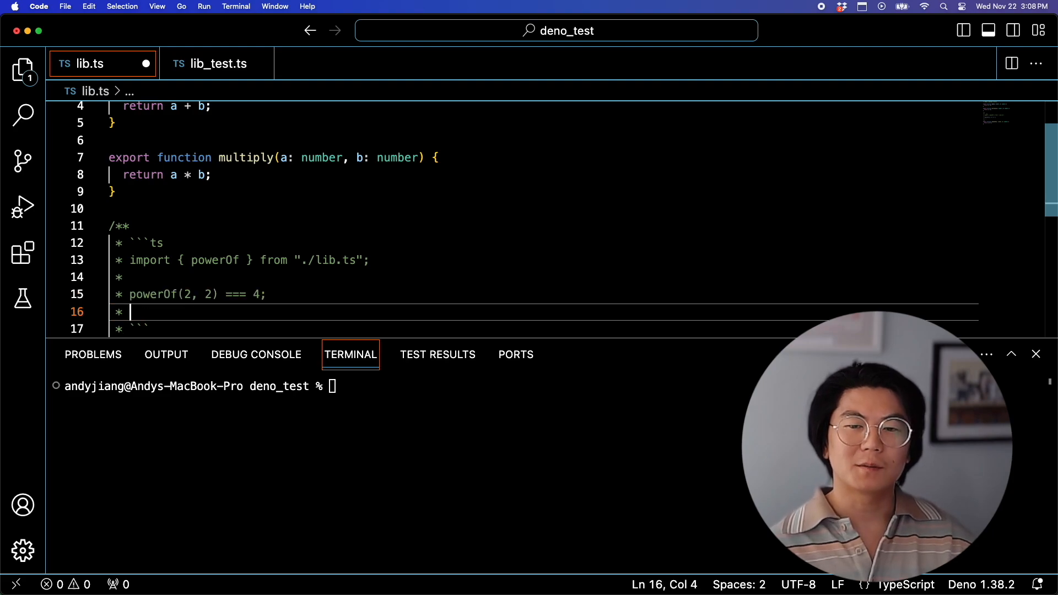
pyautogui.write('powerOf(2,')
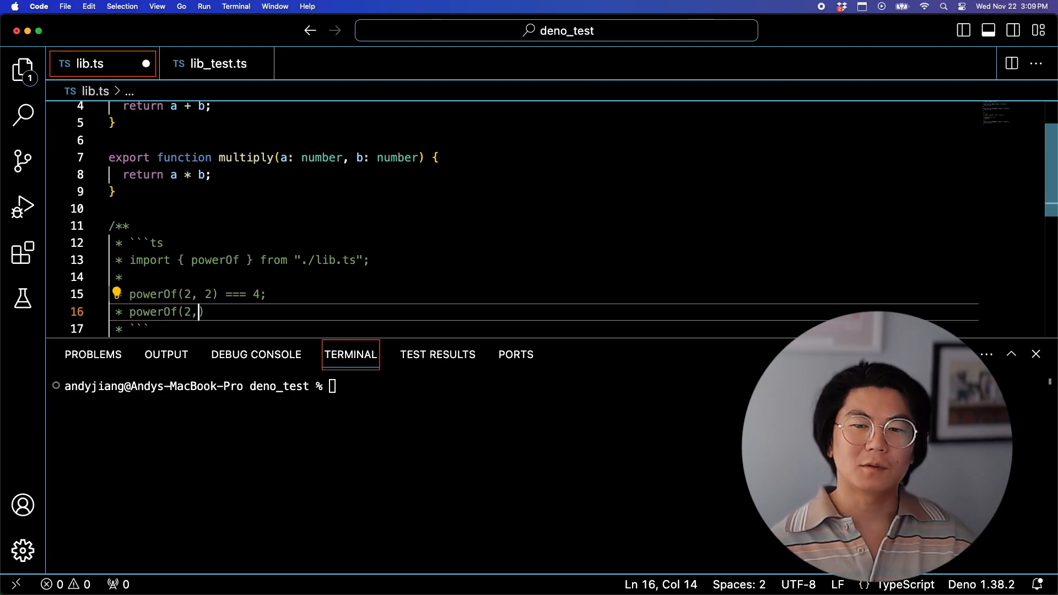
pyautogui.write('"Deno") === 4;')
pyautogui.click(546, 386)
pyautogui.write('deno test')
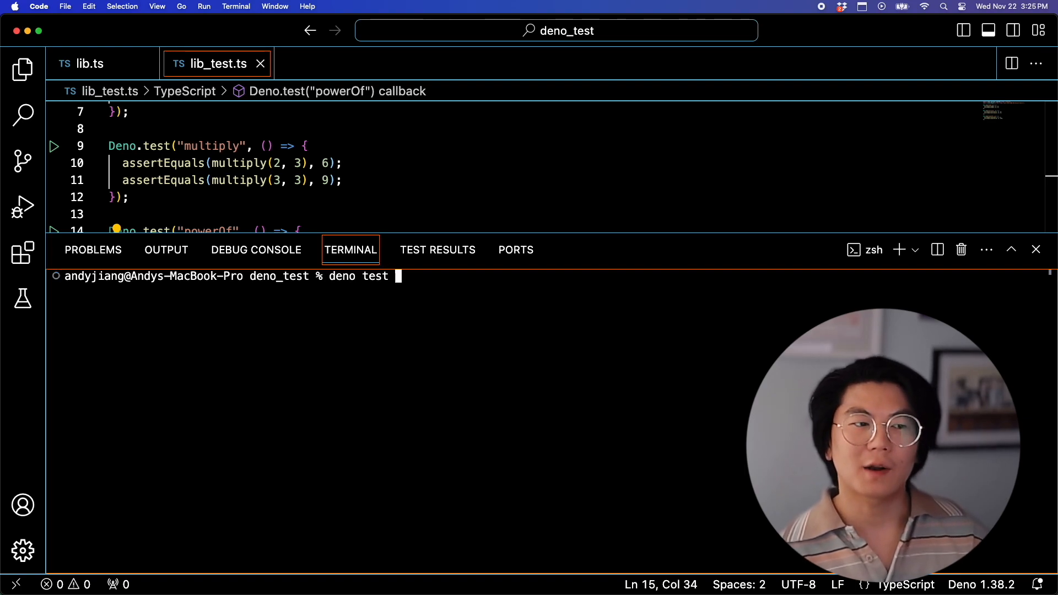
# Step: Run deno test --reporter=dot --junit-path=report.xml and review the report listing the failing multiply test
pyautogui.write('--reporter=dot --junit-path=report.xml')
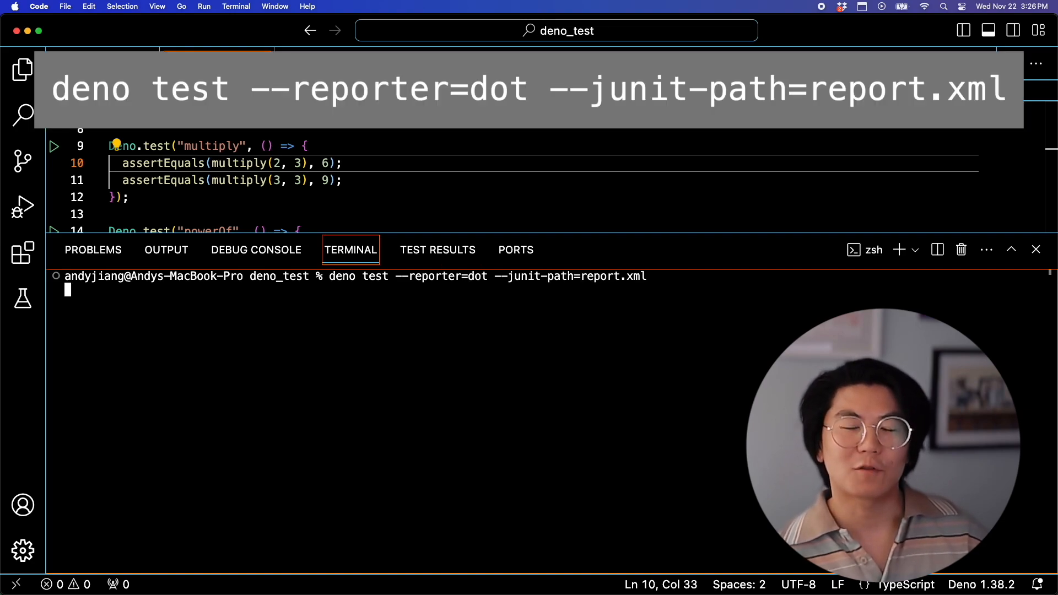
pyautogui.press('Return')
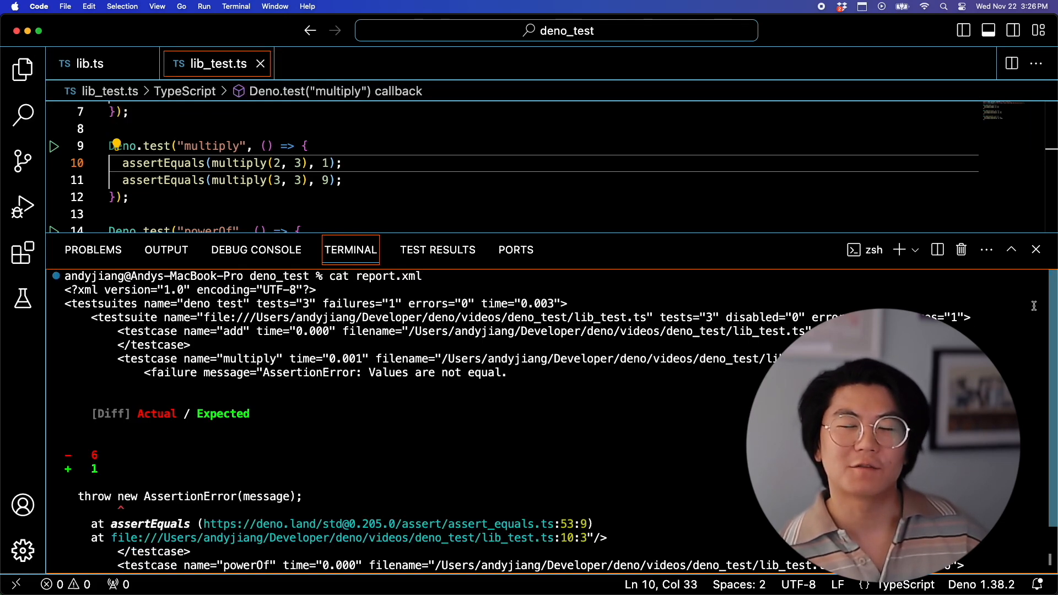
pyautogui.scroll(-3)
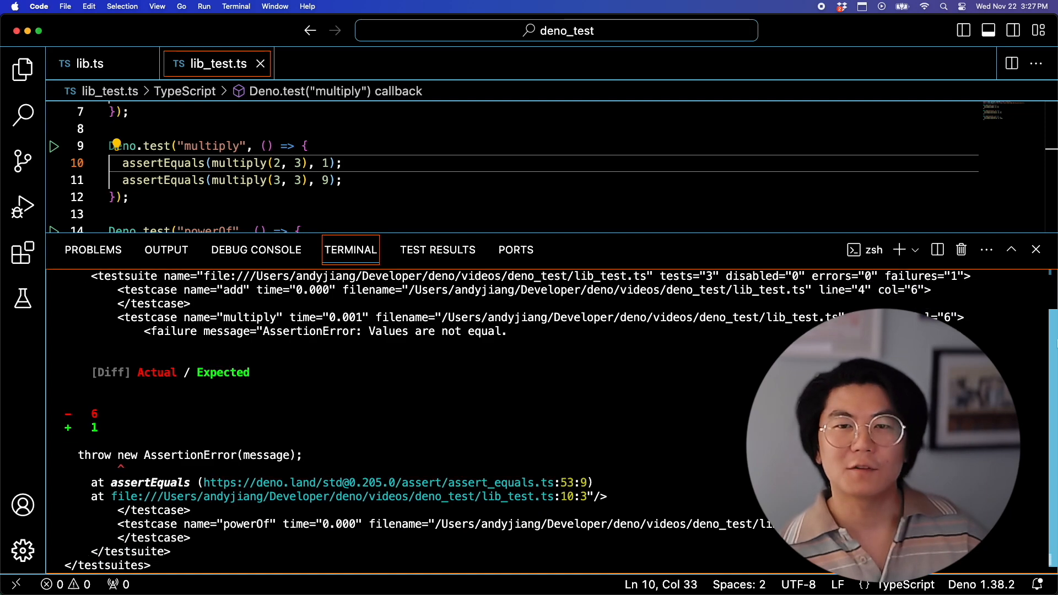
pyautogui.scroll(3)
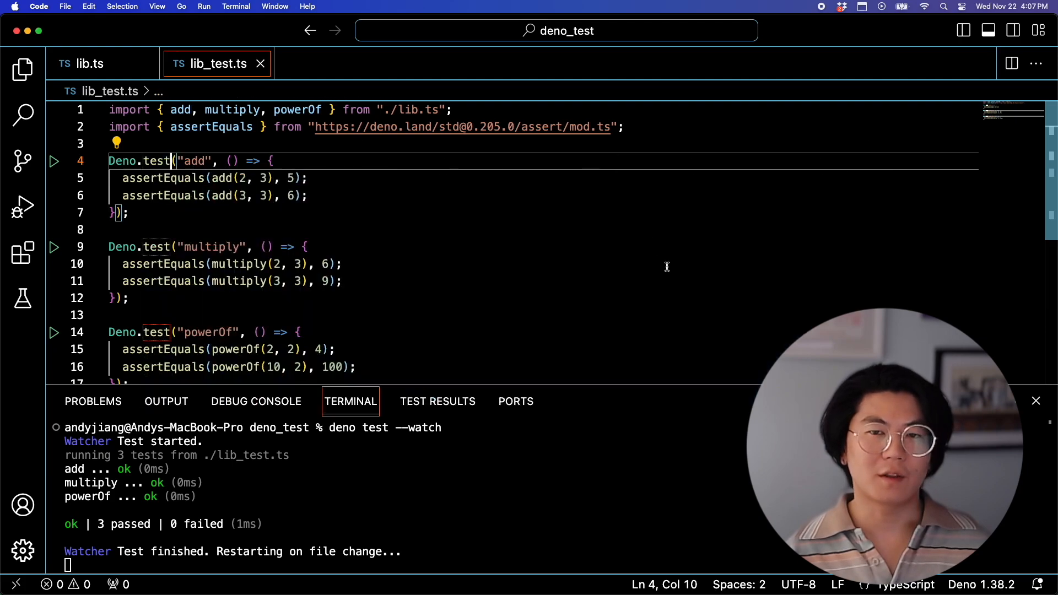
# Step: Mark the add test .only, switch it to .ignore, and change its first expected value to 10
pyautogui.write('.only')
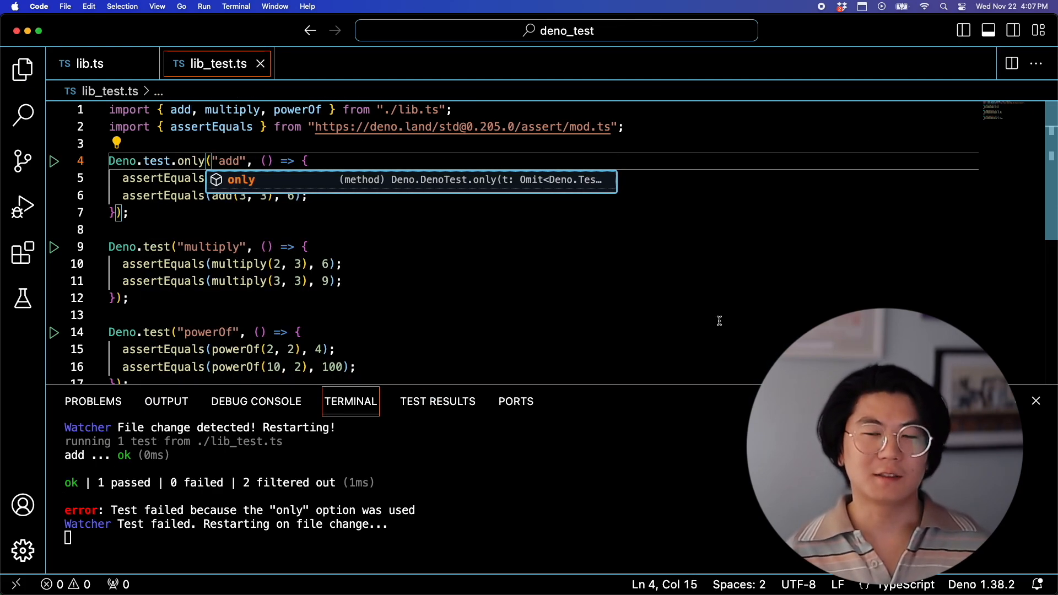
pyautogui.moveTo(478, 527)
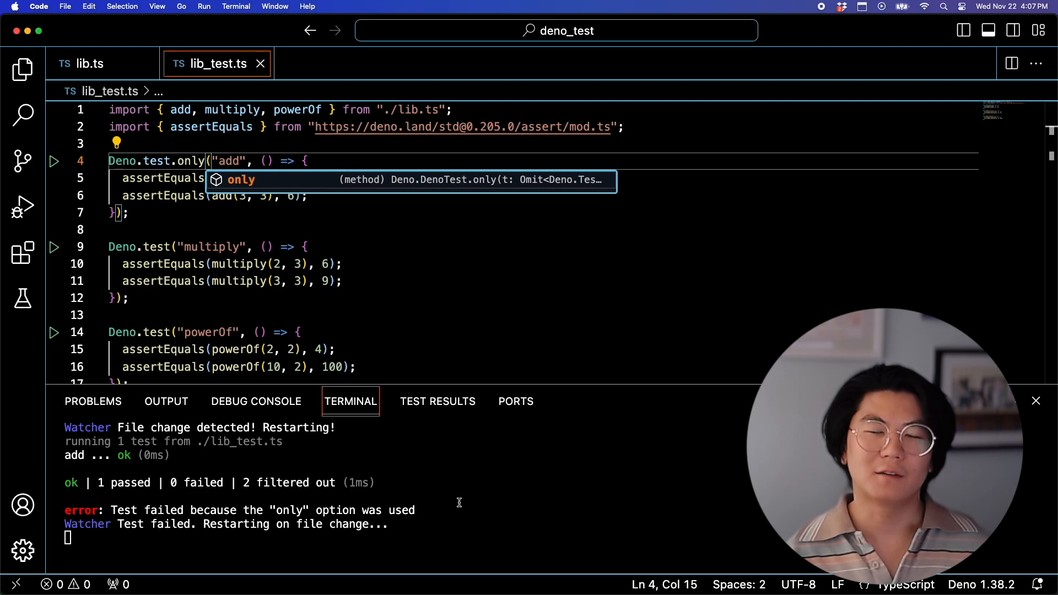
pyautogui.moveTo(635, 232)
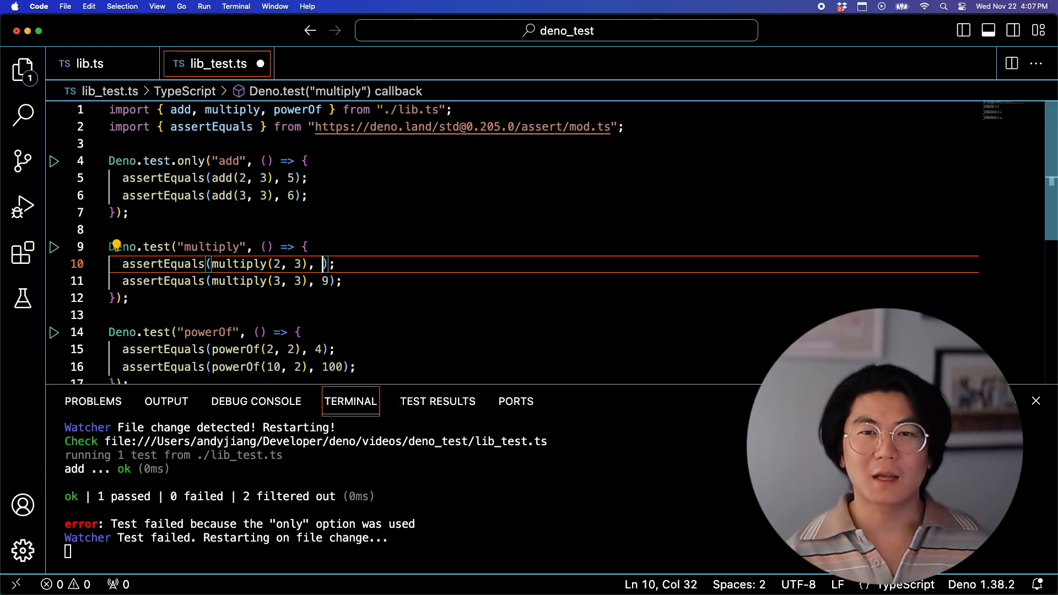
pyautogui.write('6')
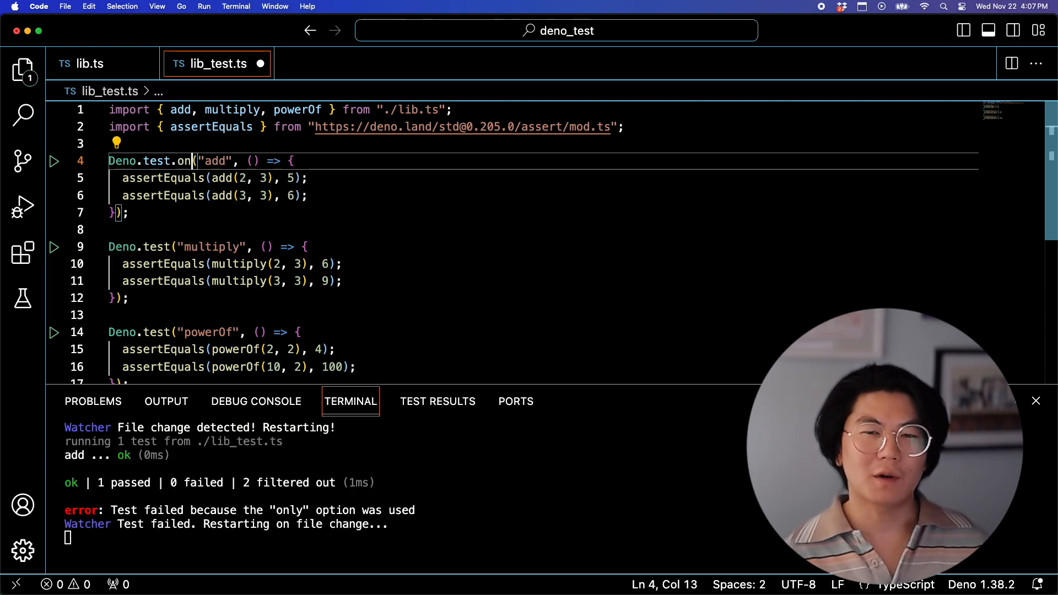
pyautogui.write('ignore')
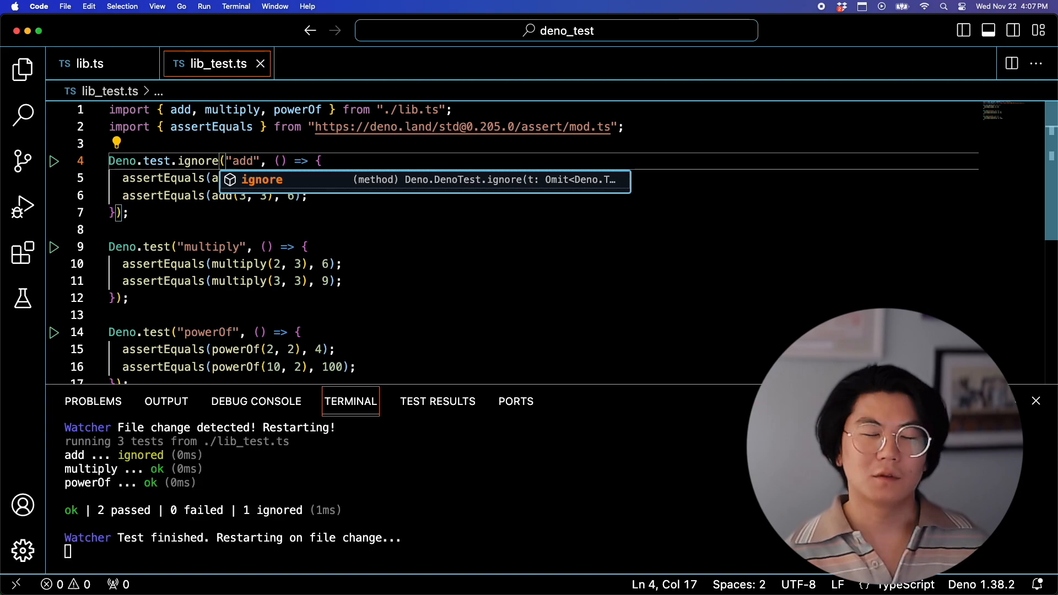
pyautogui.click(304, 246)
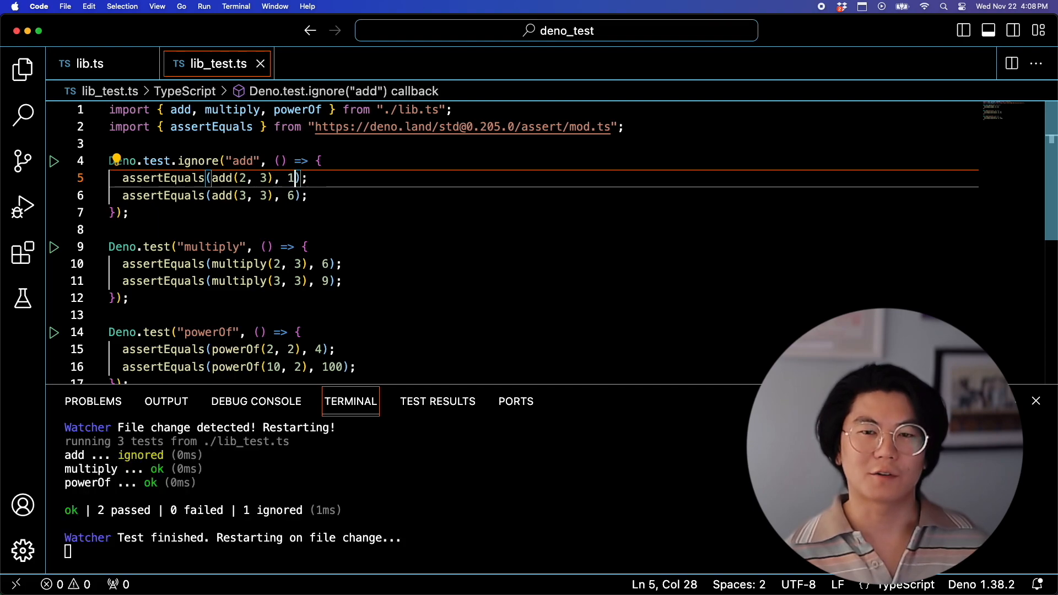
pyautogui.write('0')
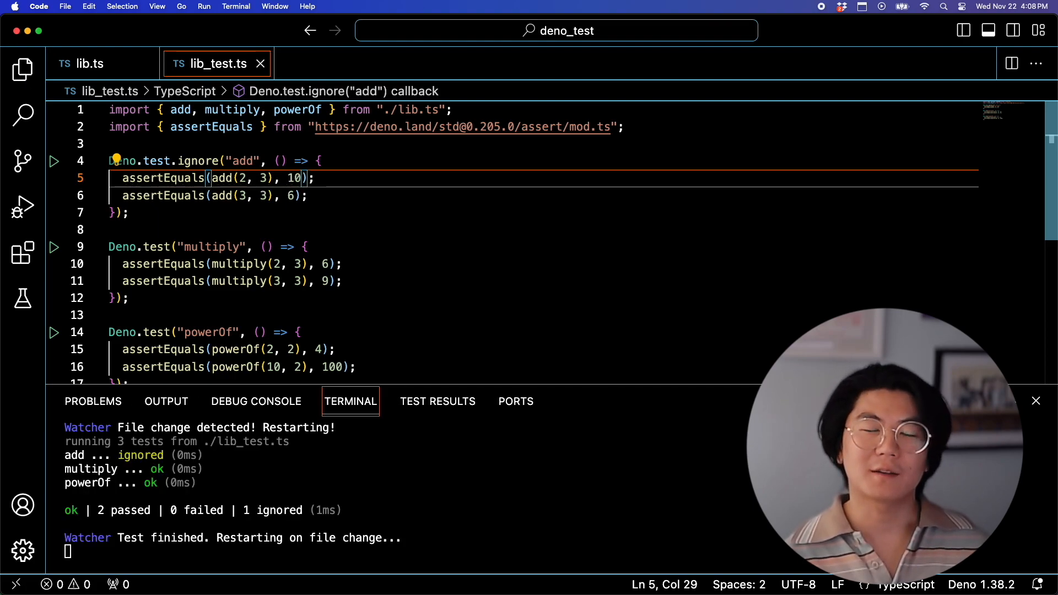